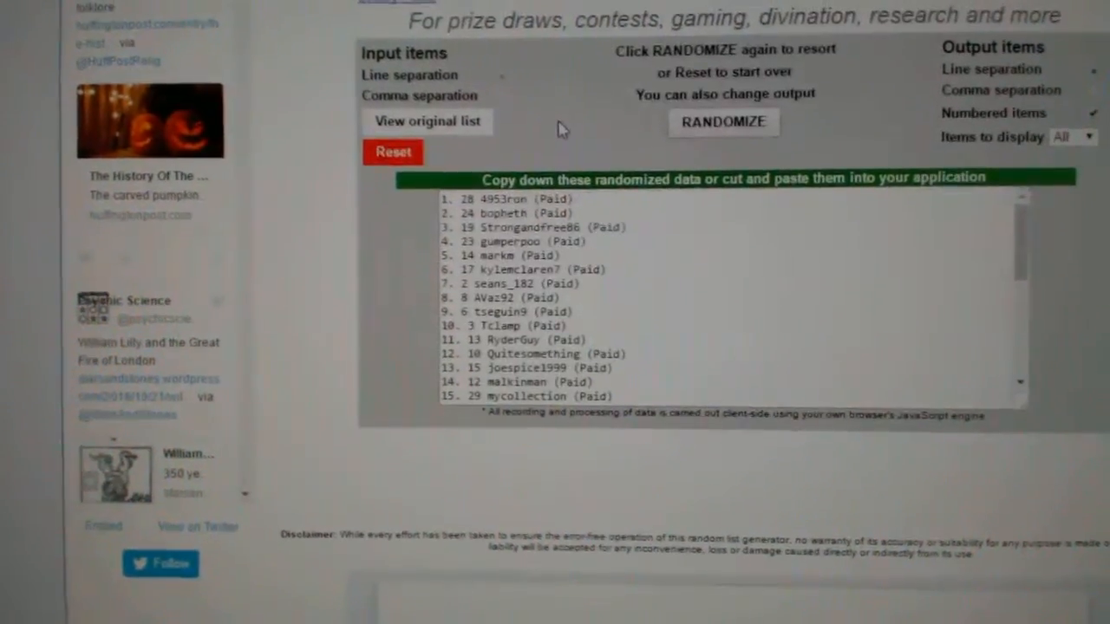
Step: Reshuffle the numbered list of paid entrants into a new random order with RANDOMIZE
click(723, 121)
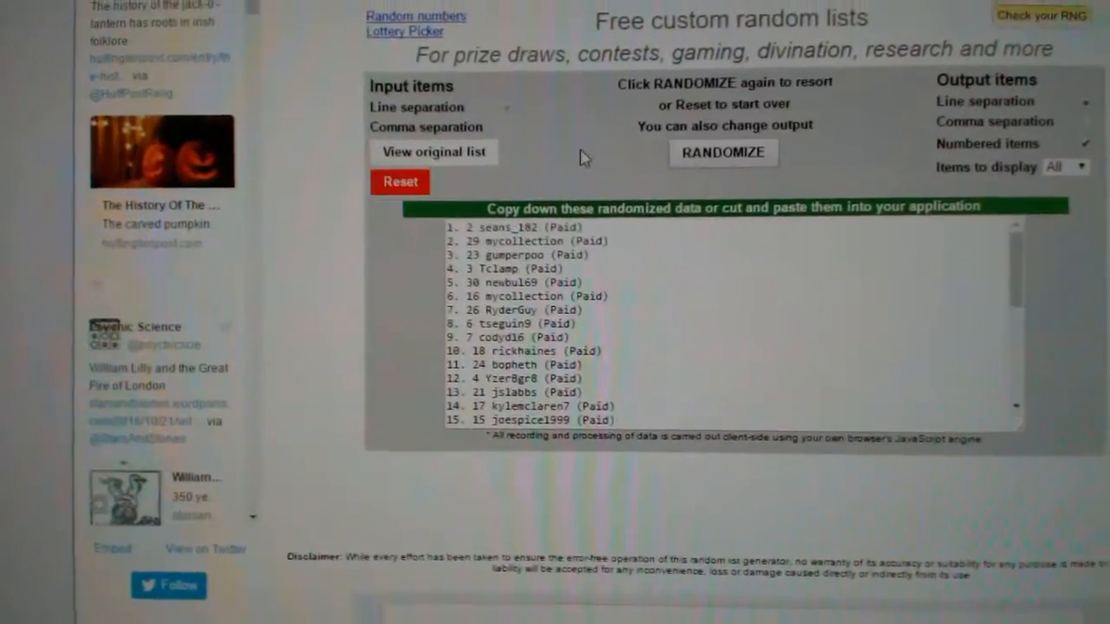
click(721, 153)
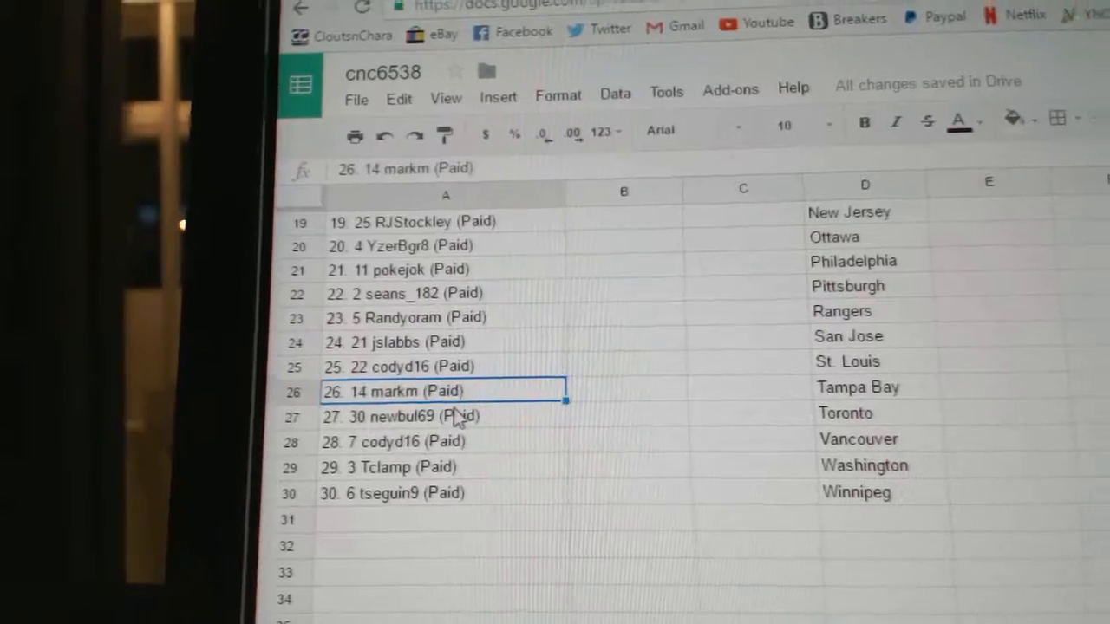
Step: Place the 30 randomized entrants in column A beside the hockey team names in column D
click(442, 440)
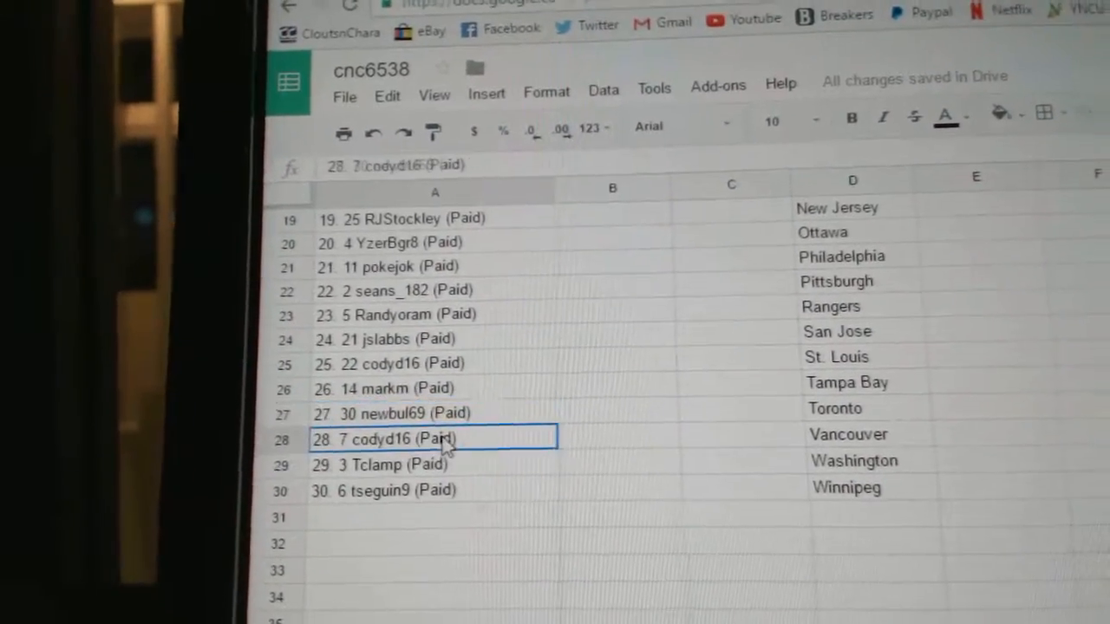